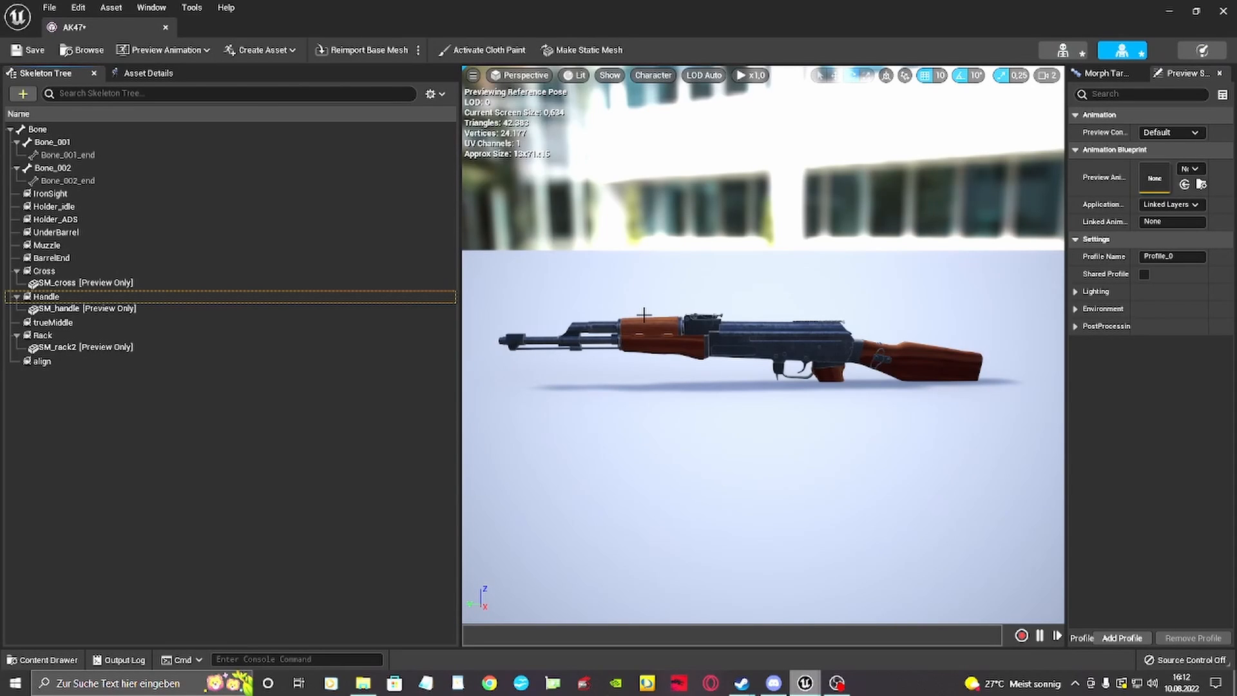
mouse_move(1171, 15)
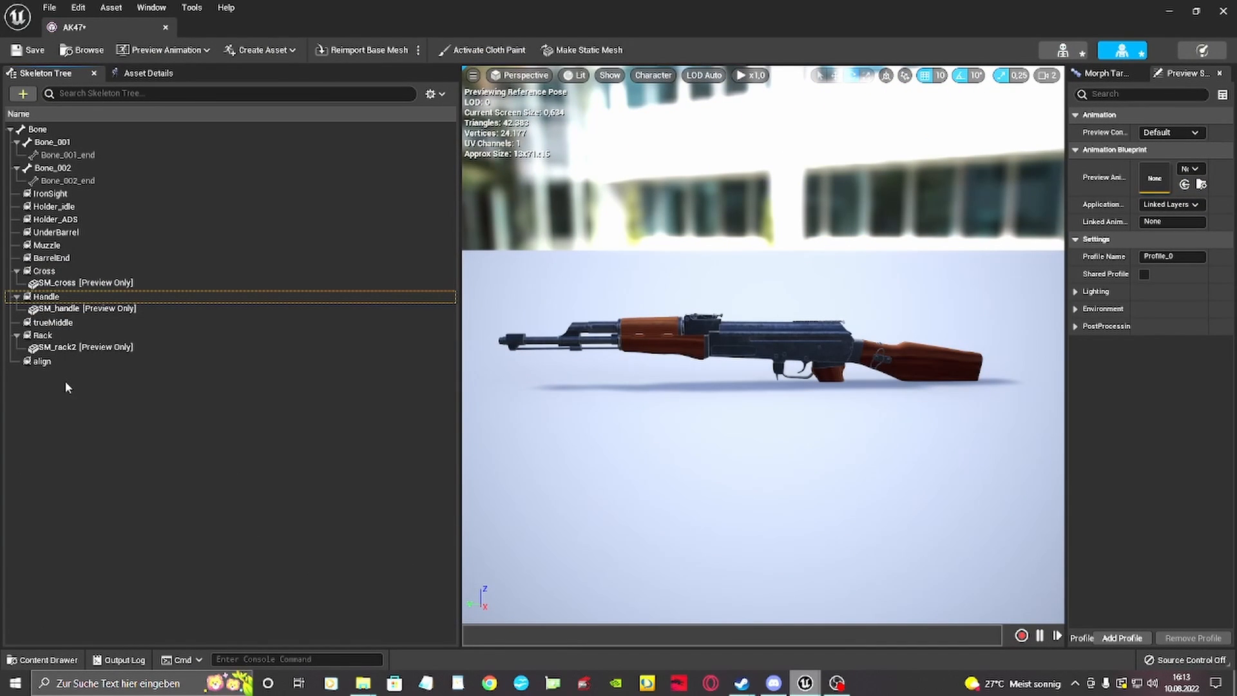
Add a new socket under the AK47 root Bone and rename it Sight
right_click(37, 129)
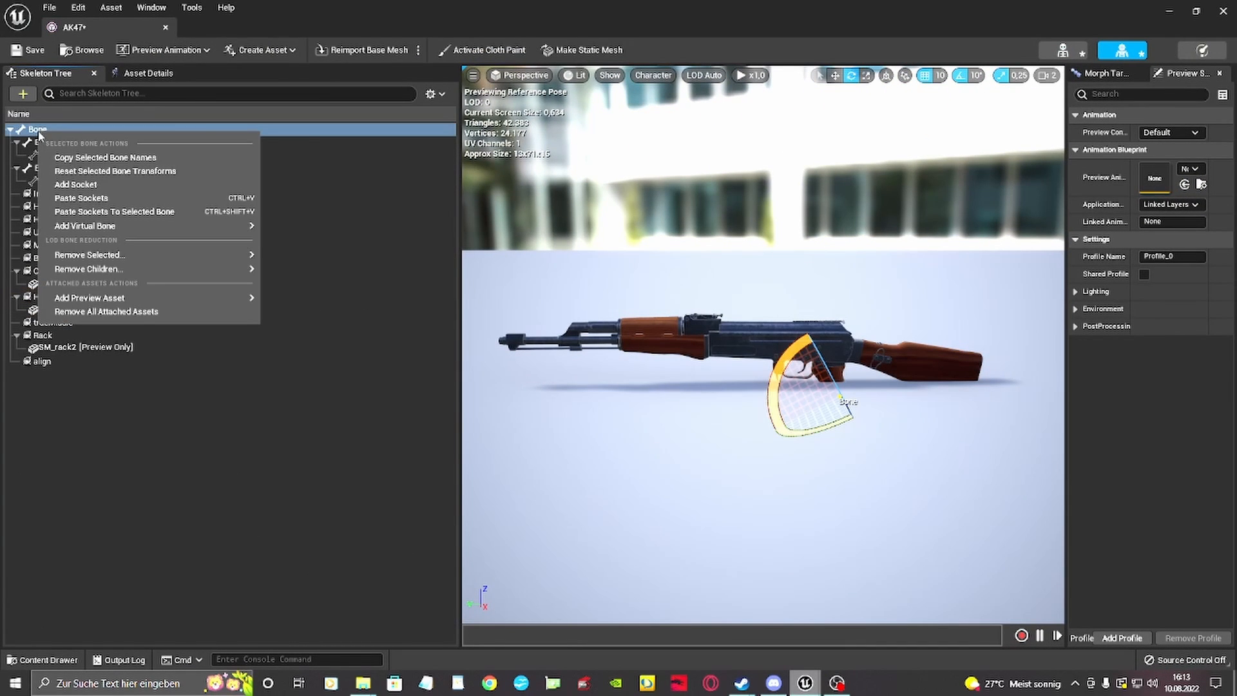
click(75, 183)
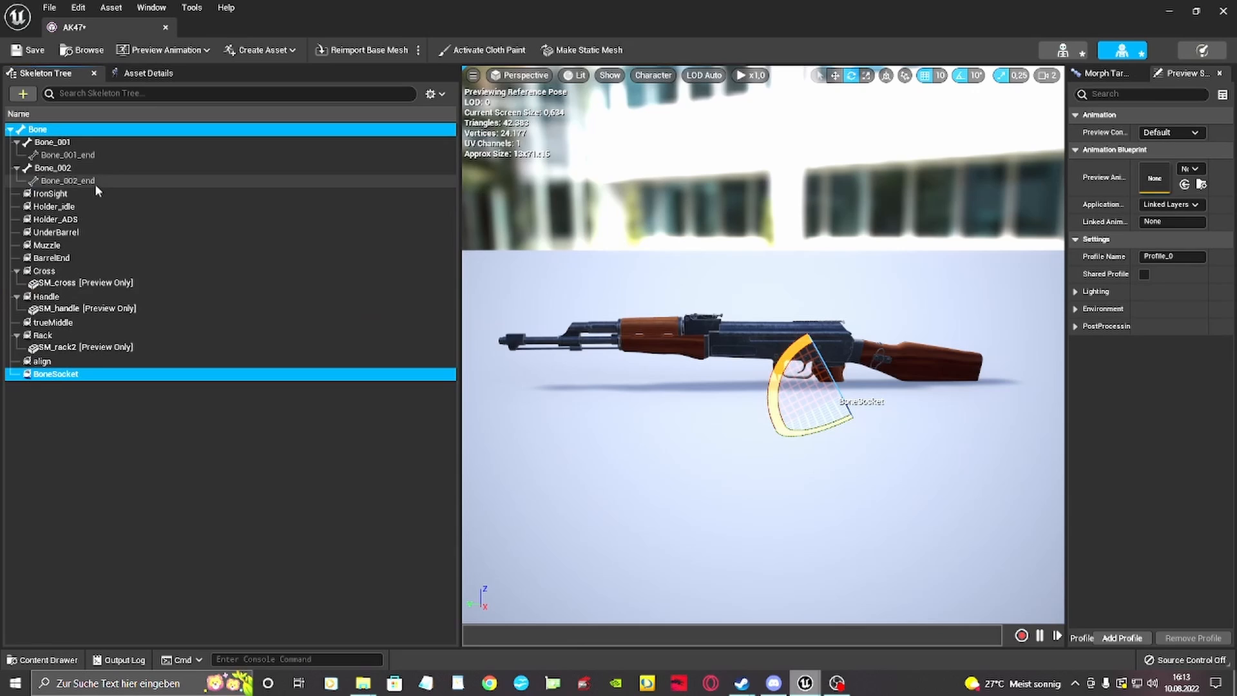
double_click(56, 373)
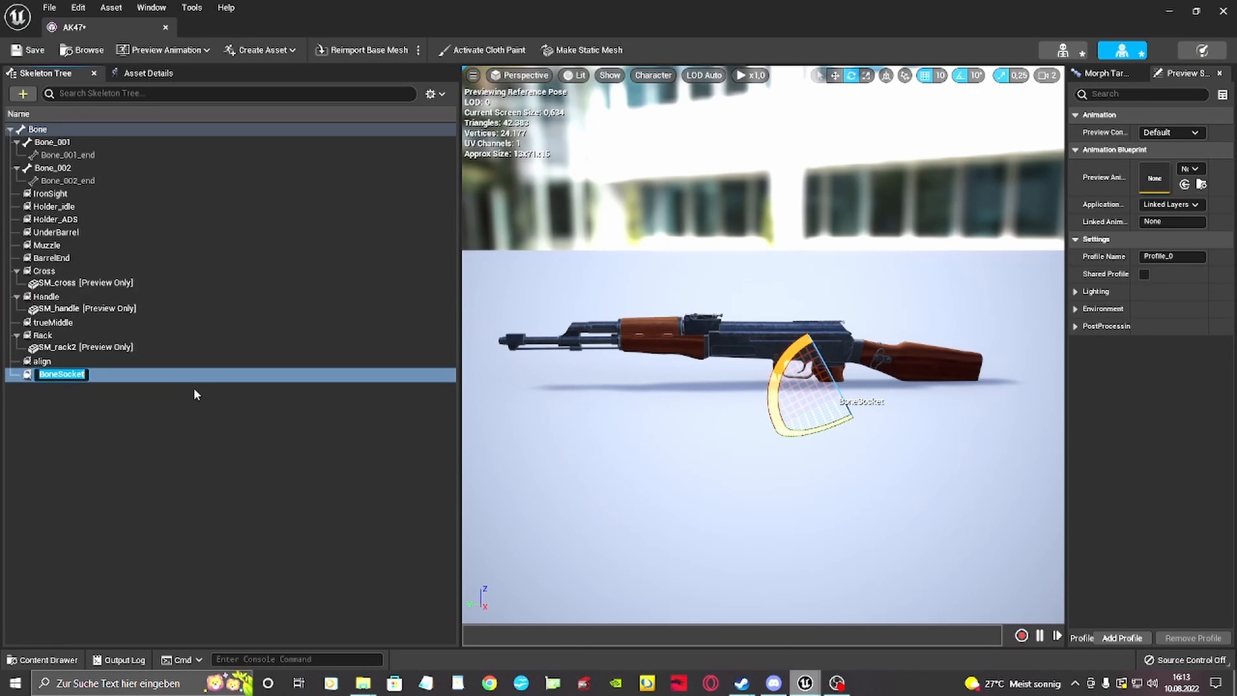
Preview AK47_red_dot_sight on the Sight socket, then browse to the Tables folder
right_click(59, 374)
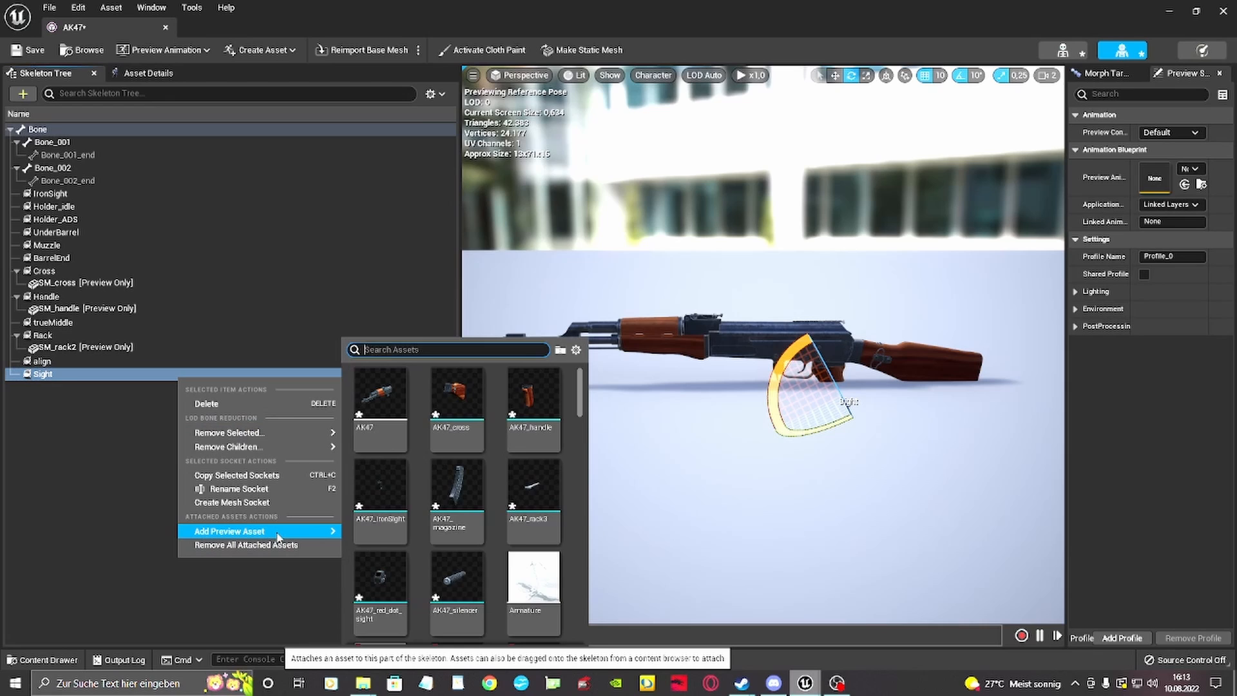
text(ak47)
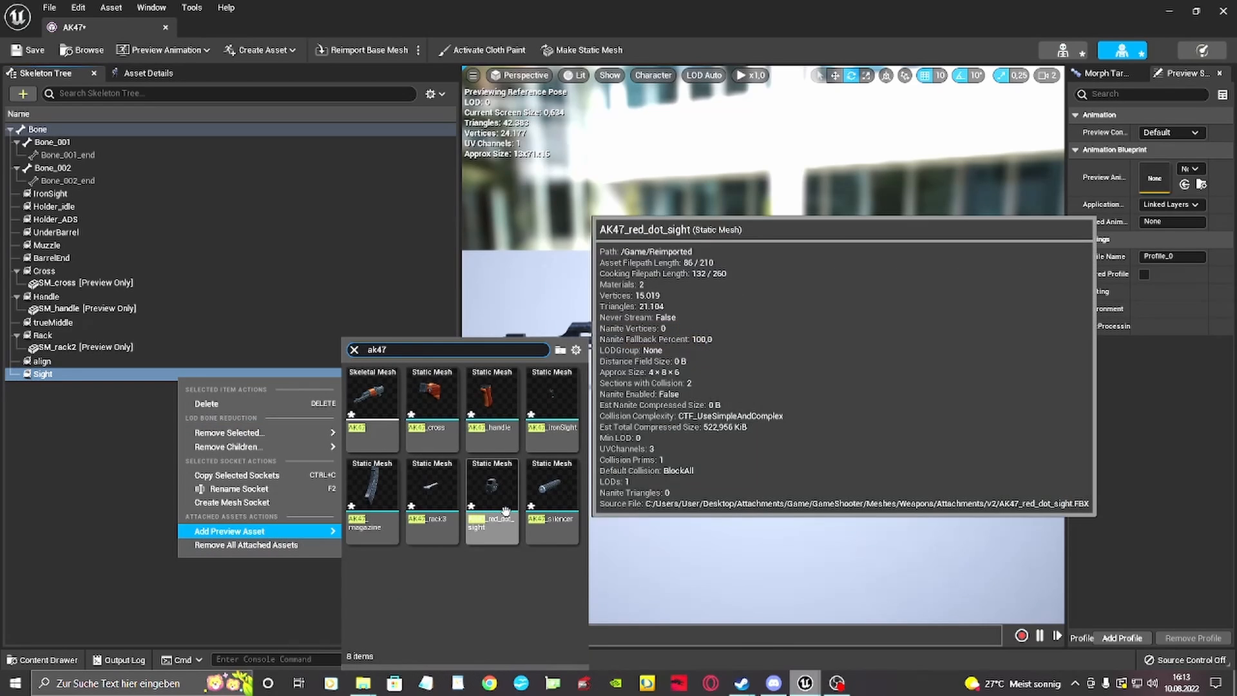
click(492, 501)
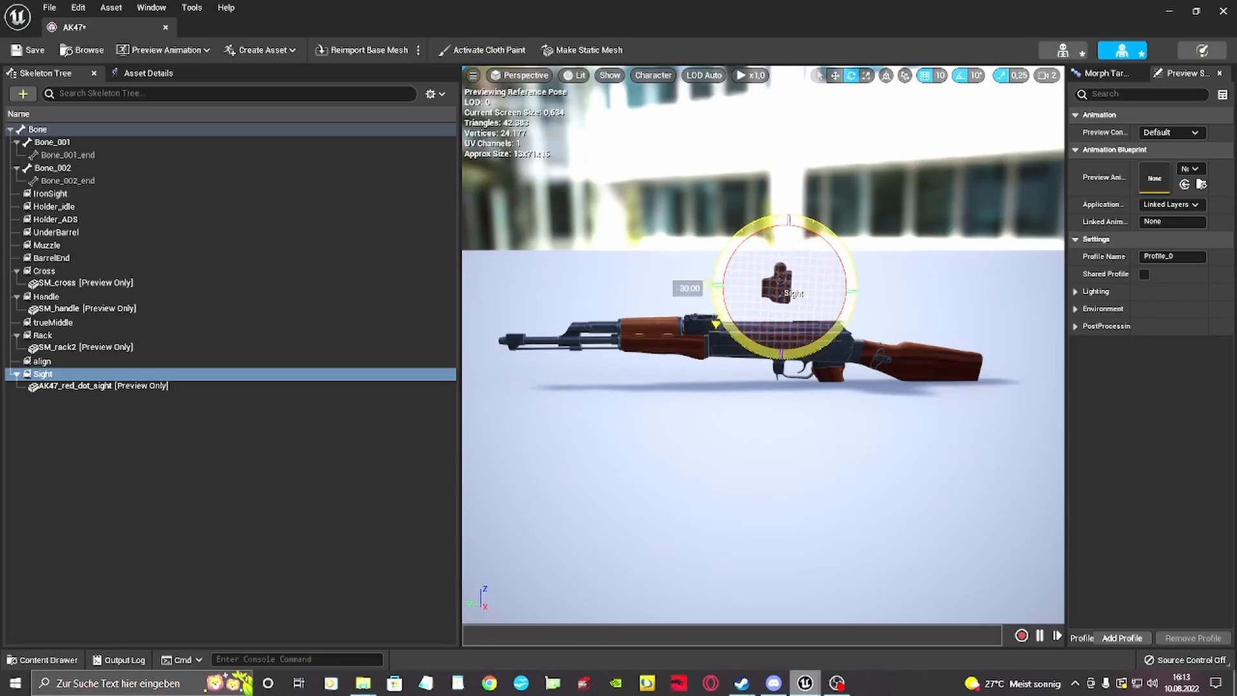
scroll(down, 3)
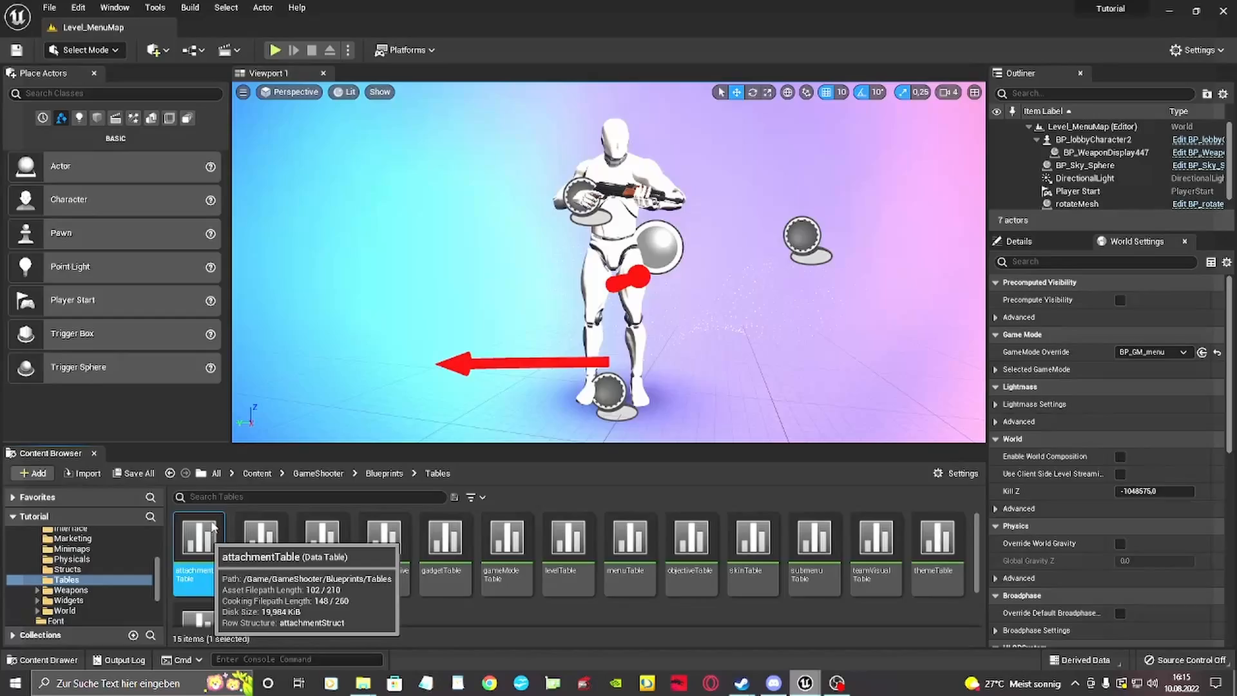
Add an AK47Magazine row to attachmentTable named 'AK47-Standard Magazine'
double_click(198, 545)
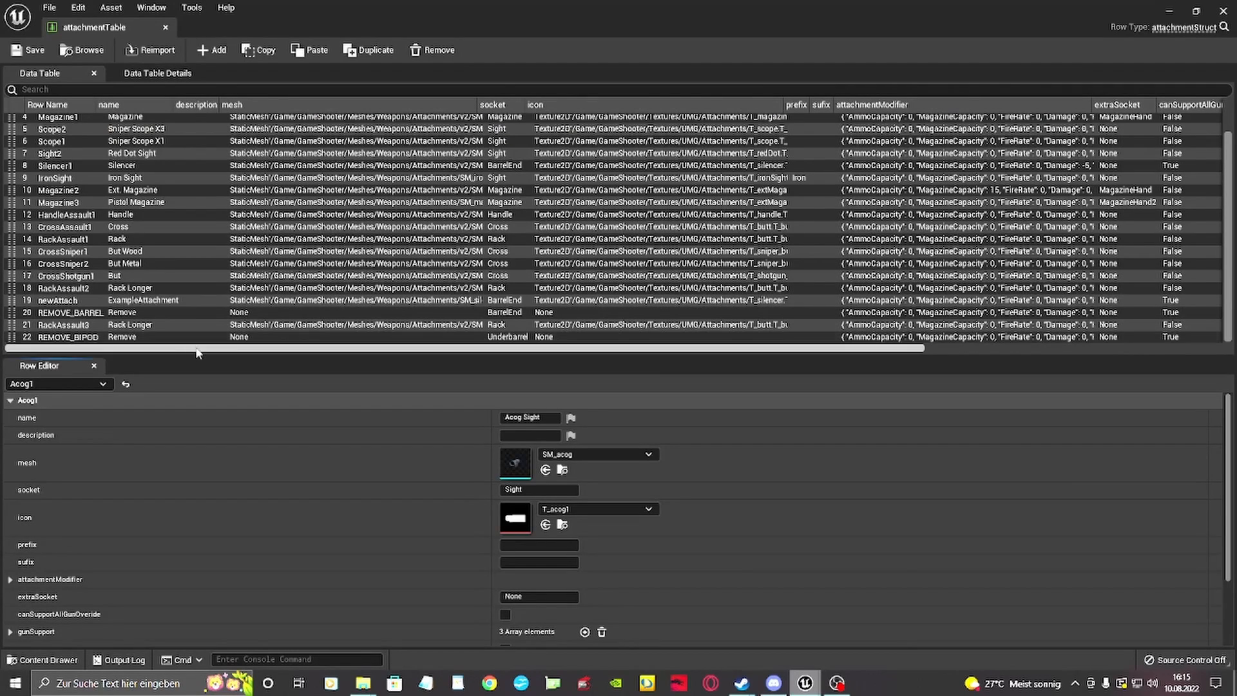
click(211, 50)
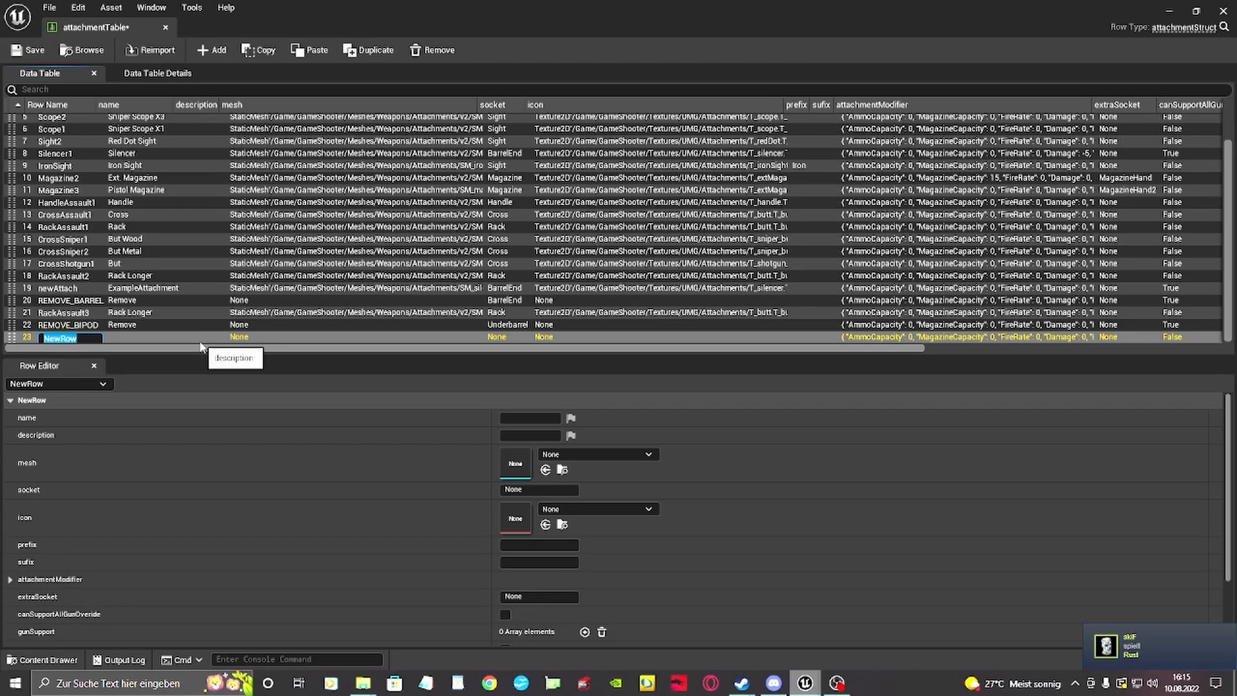
text(AK47Magazine)
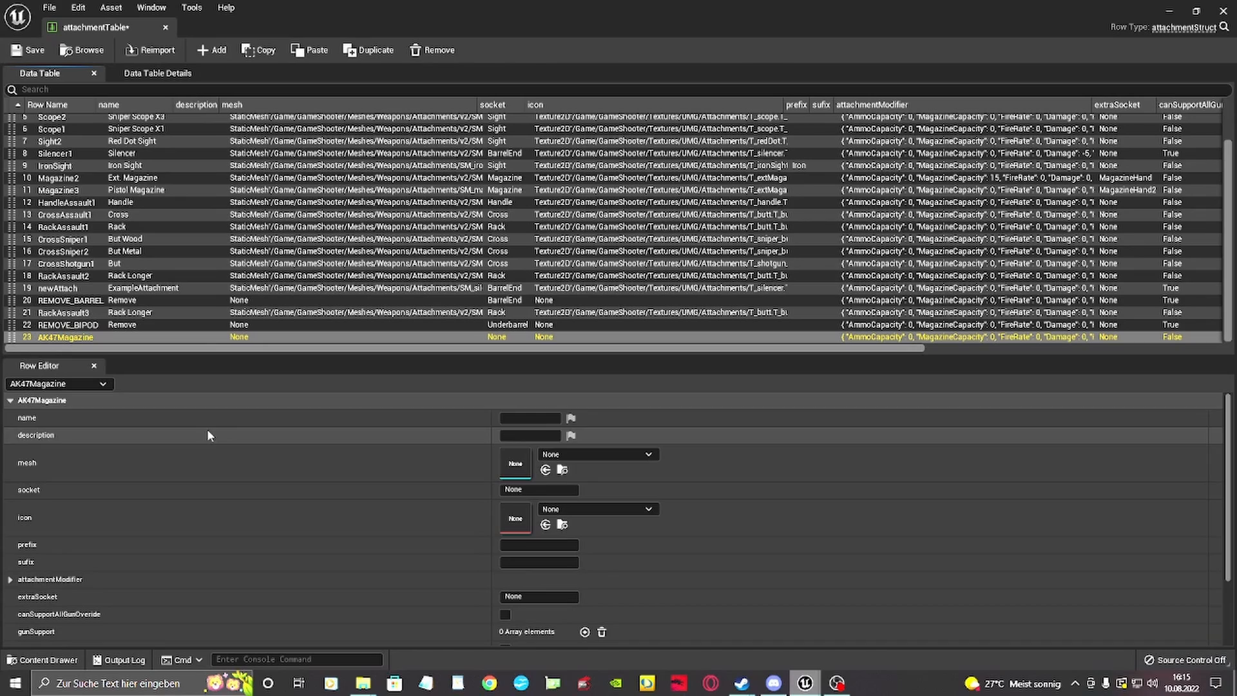
text(AK47)
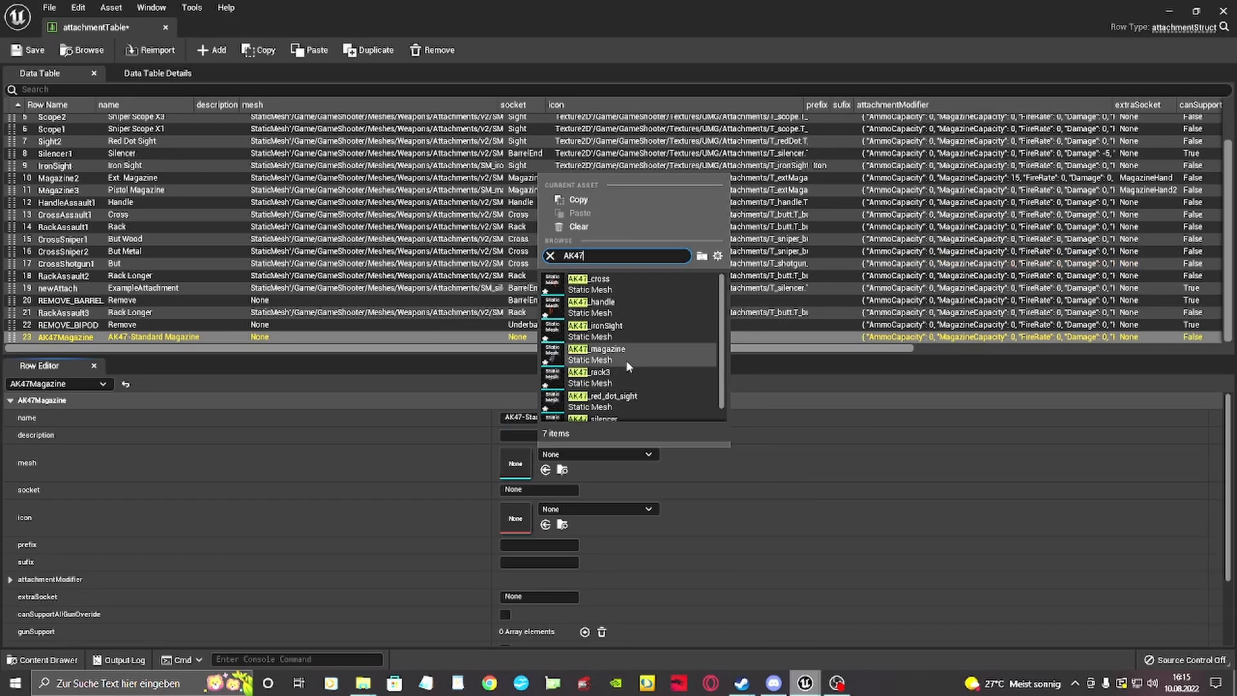
Give the AK47Magazine row the AK47_magazine mesh, Magazine socket and T_magazine icon
click(600, 349)
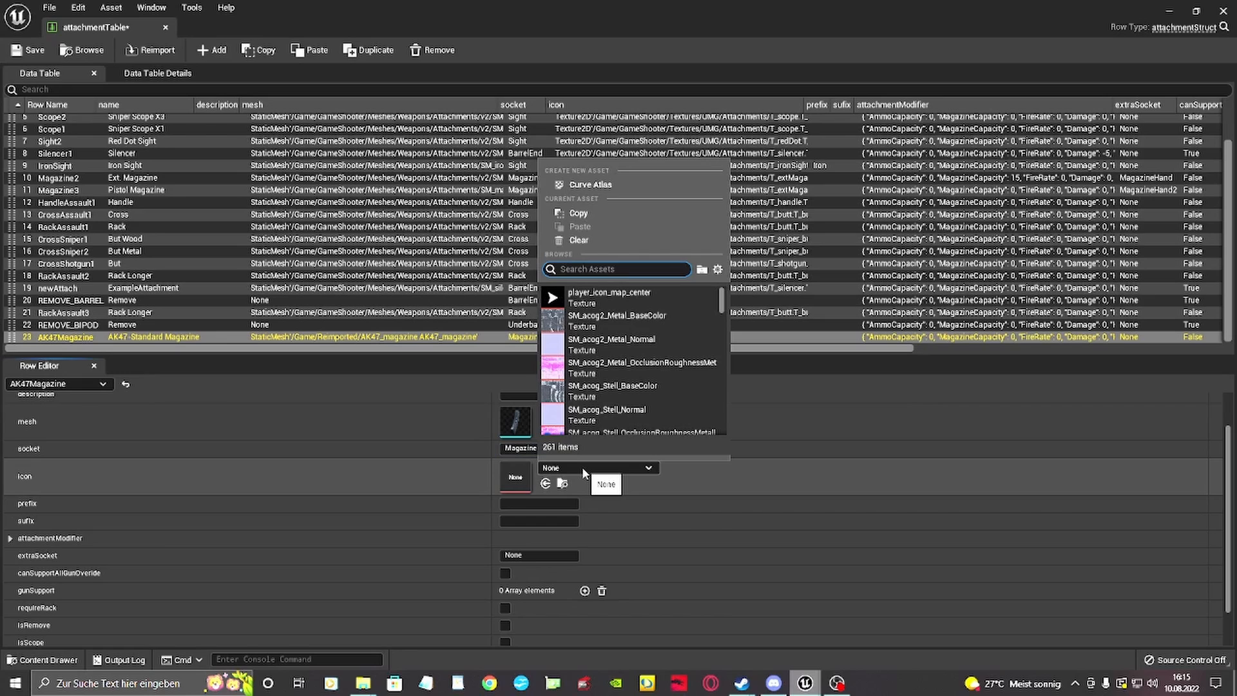
click(606, 340)
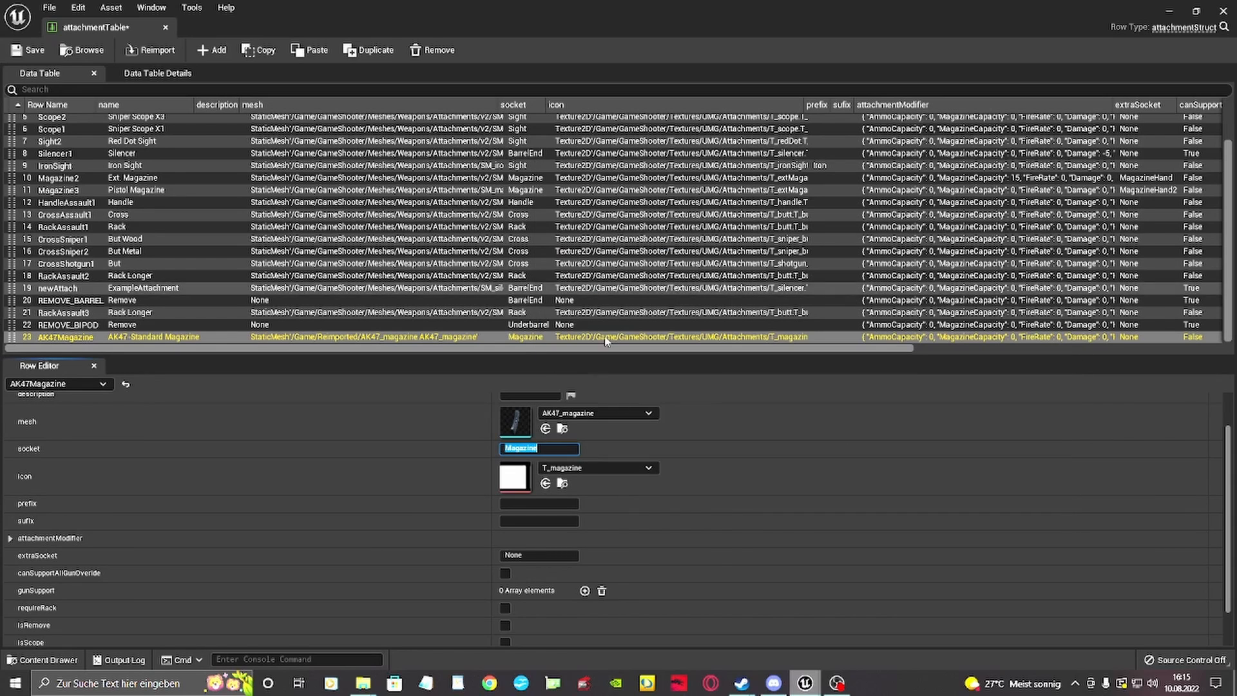
scroll(down, 3)
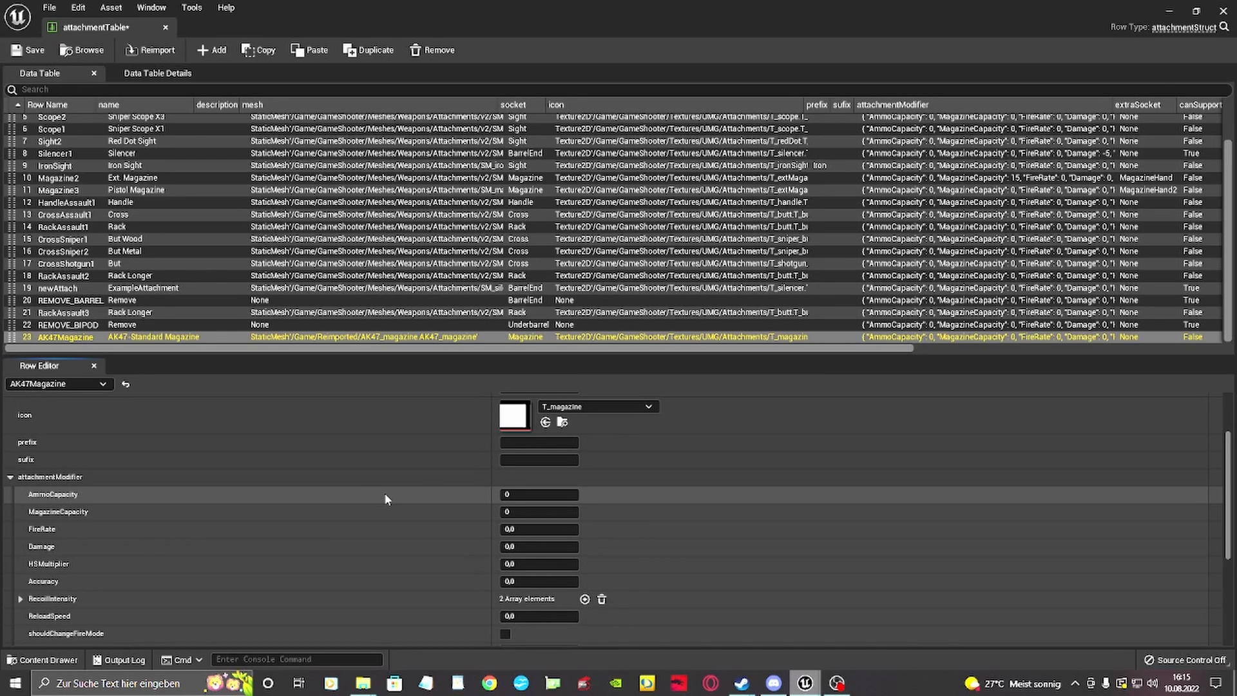
Set AK47Magazine's extraSocket to MagazineHand and gun support to 7, and save the table
scroll(down, 3)
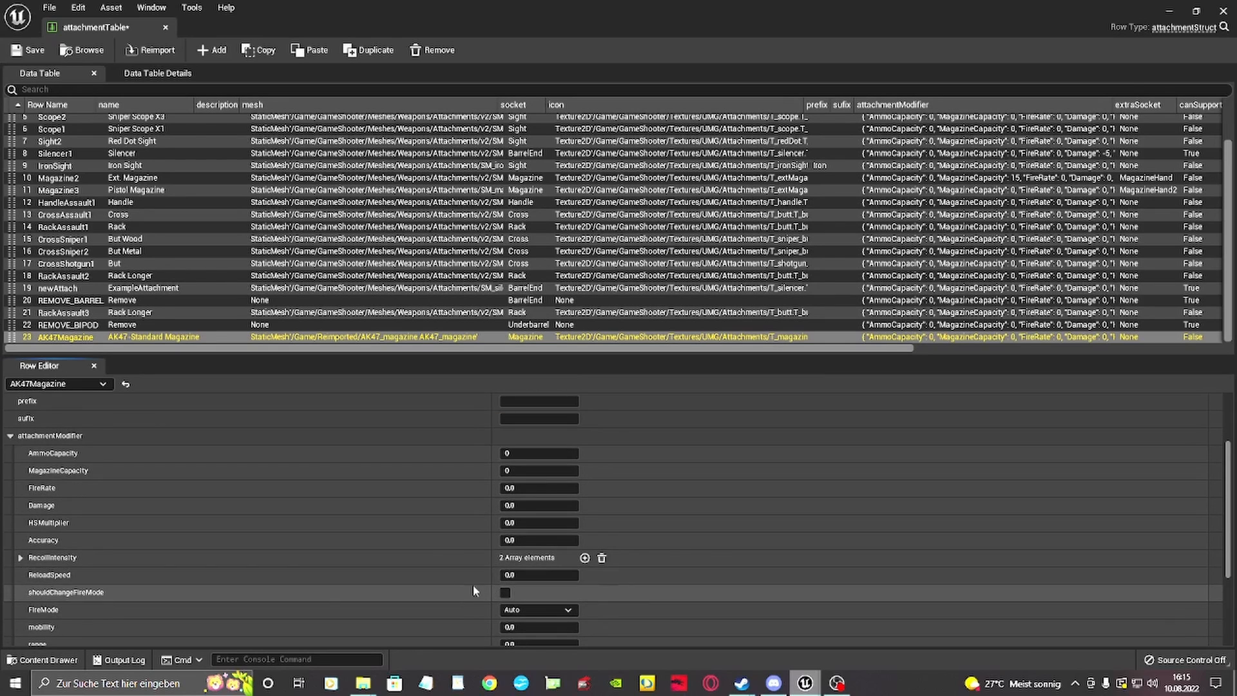
scroll(down, 3)
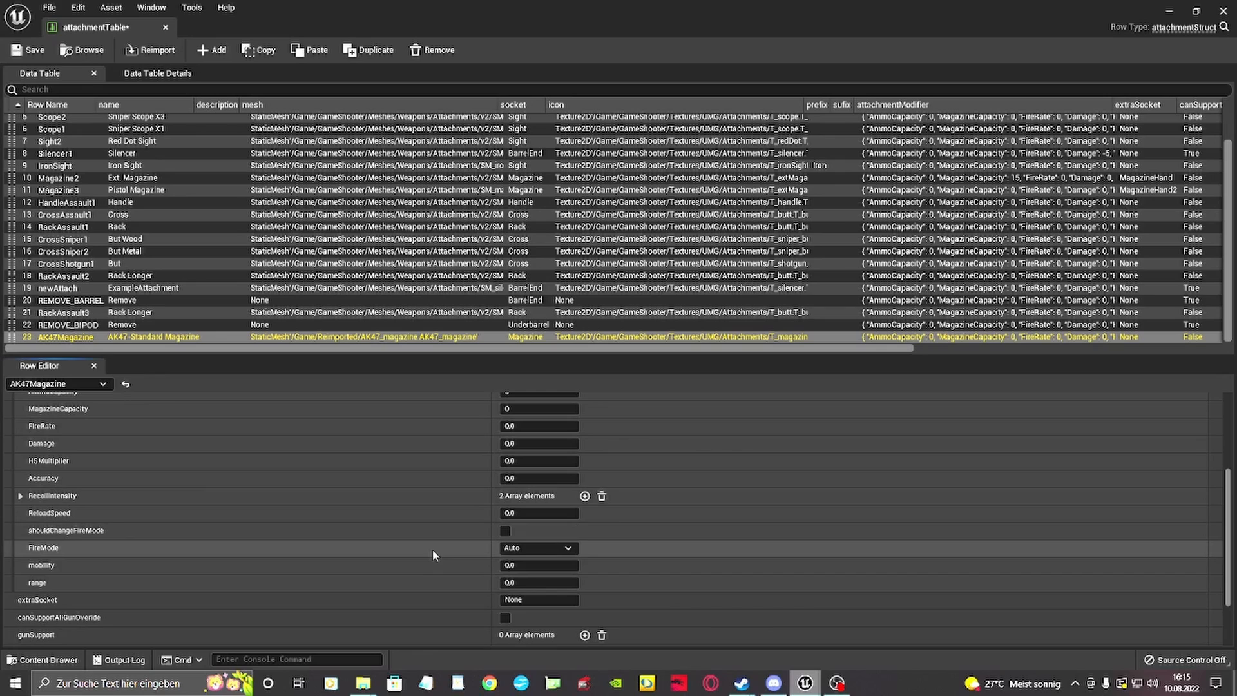
scroll(down, 3)
text(MagazineHand)
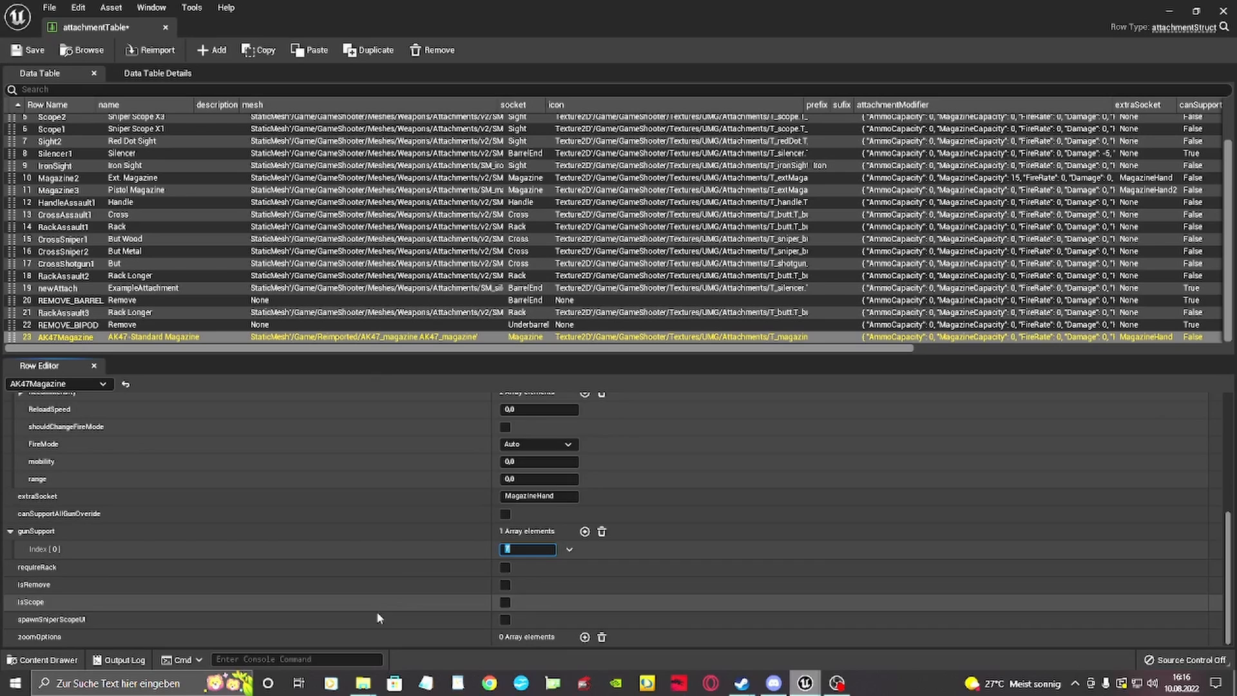
text(7)
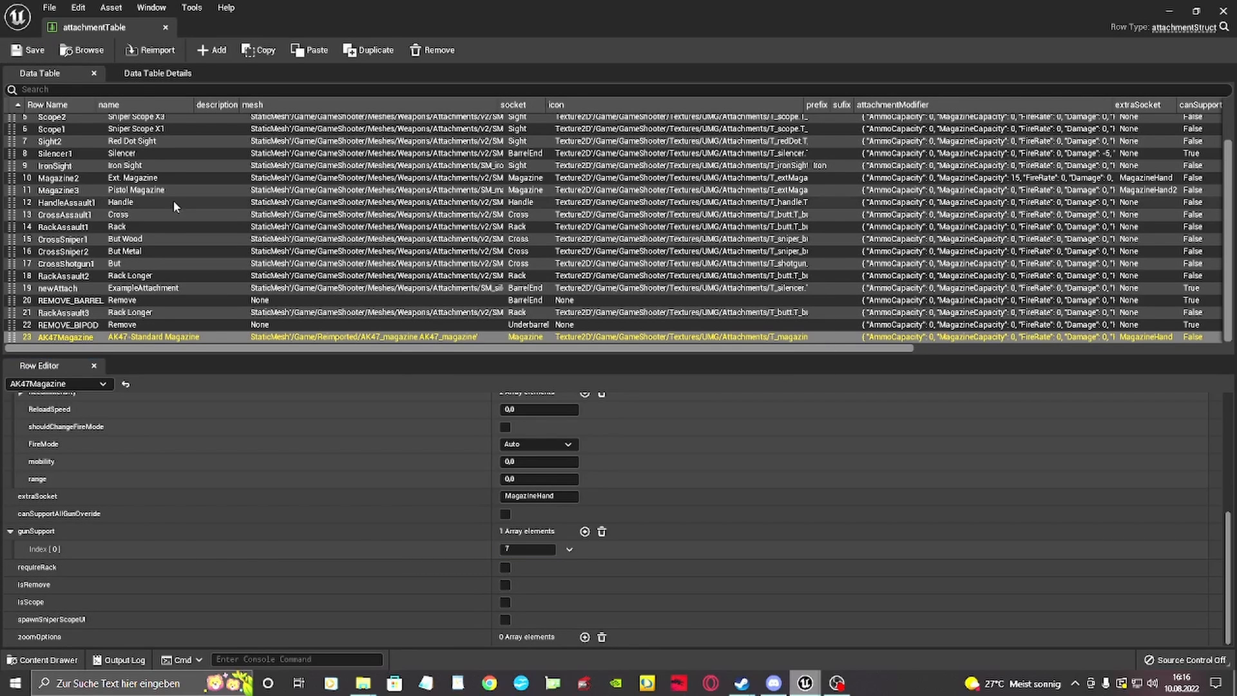
click(210, 50)
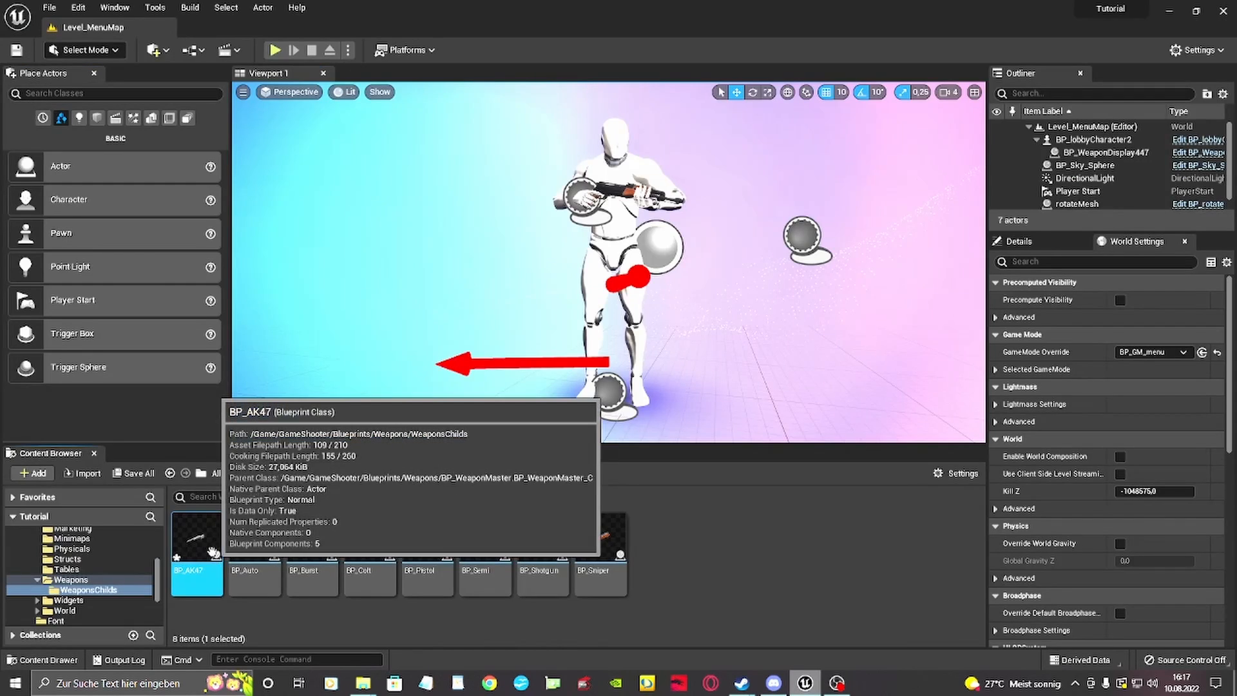
Open BP_AK47 and add AK47Magazine to Attachments on Start
double_click(197, 552)
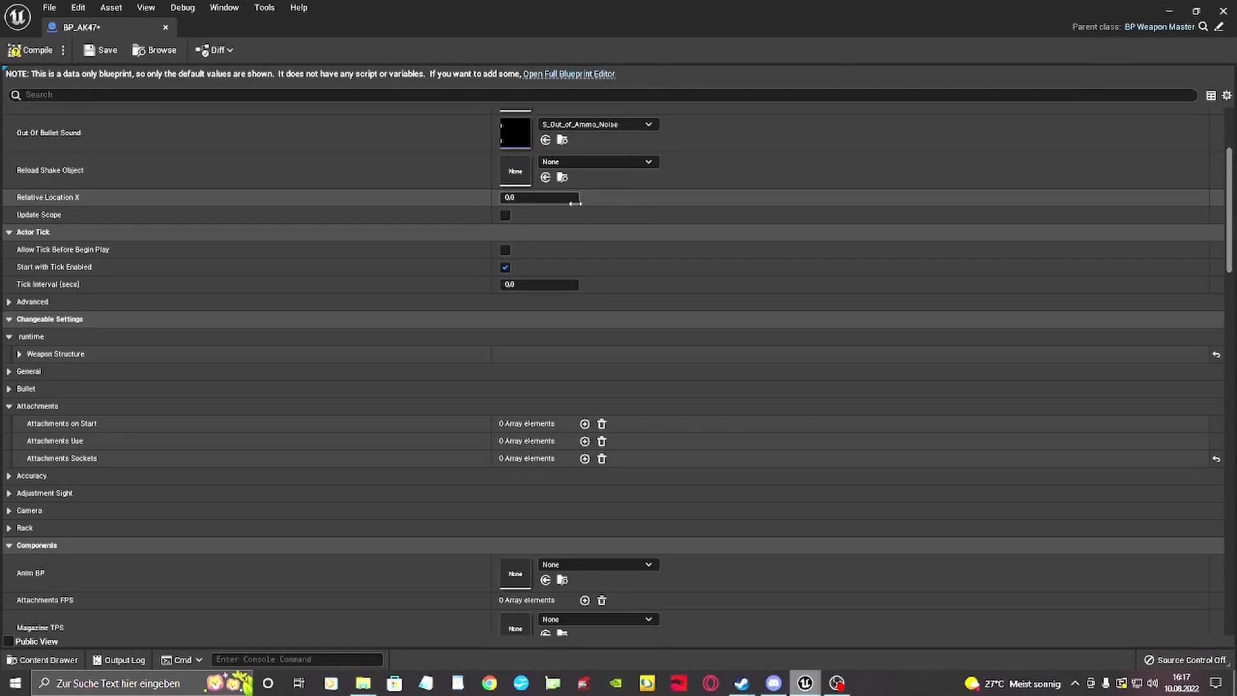
scroll(down, 3)
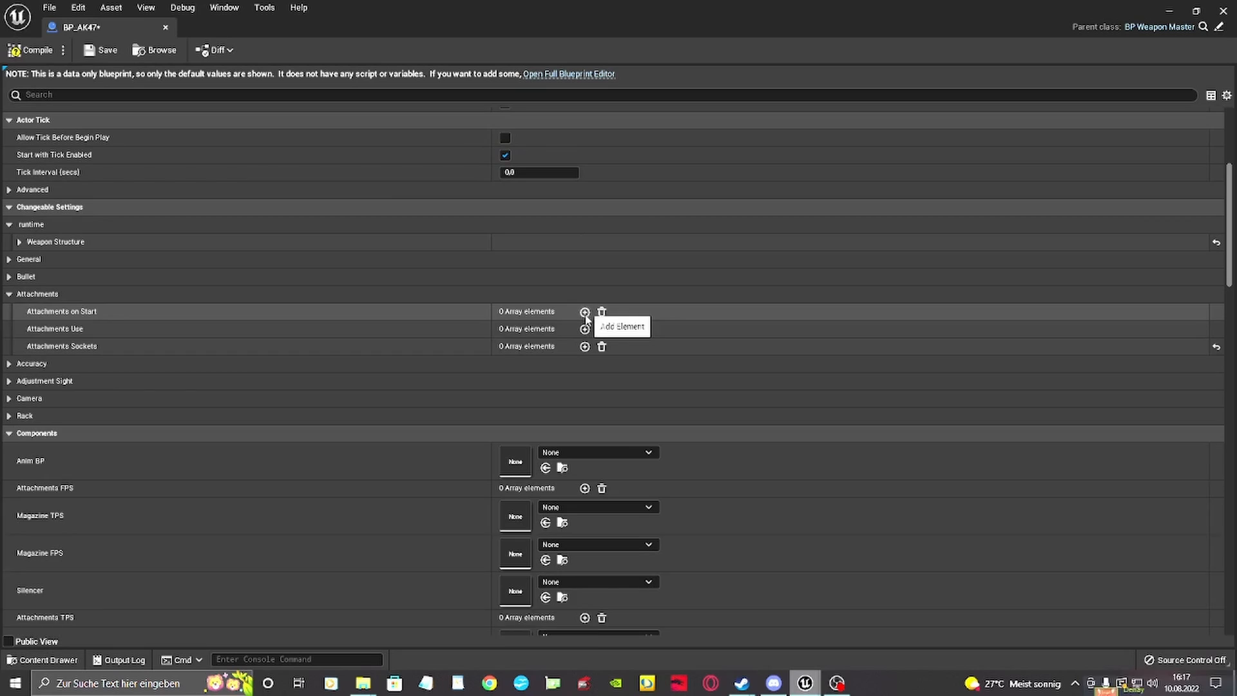
click(584, 312)
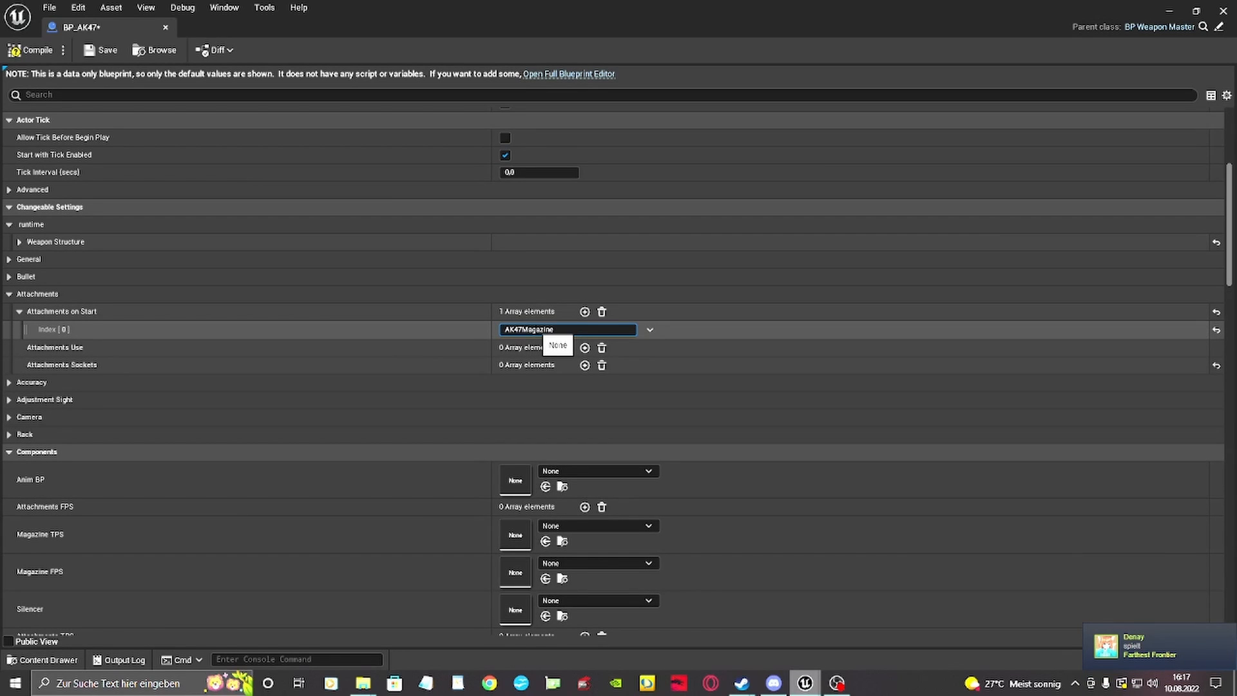
click(32, 382)
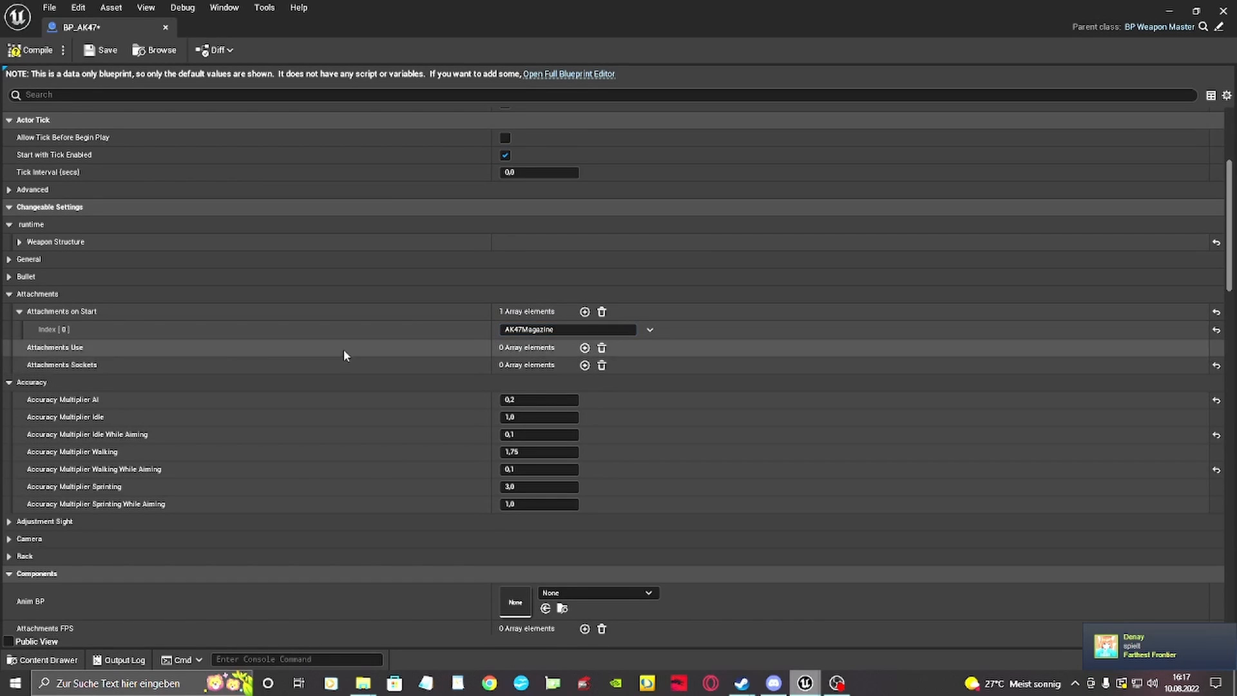
Add Magazine and Sight entries to BP_AK47's Attachments Sockets
click(584, 364)
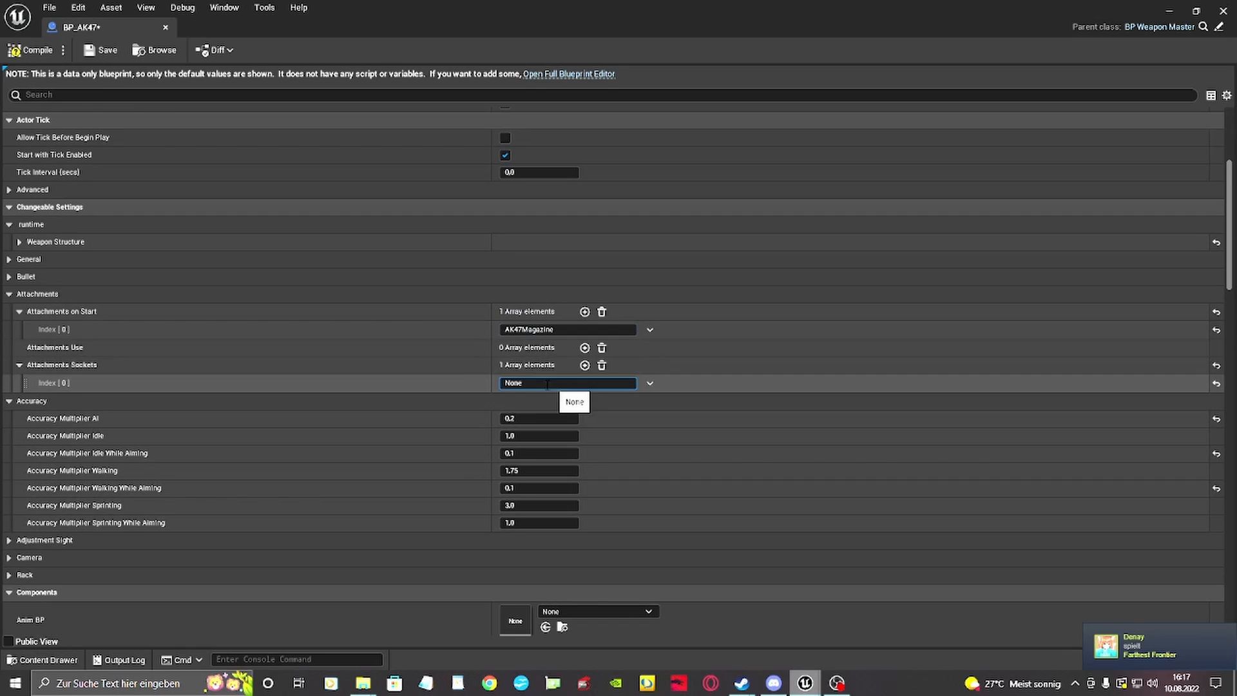
text(M)
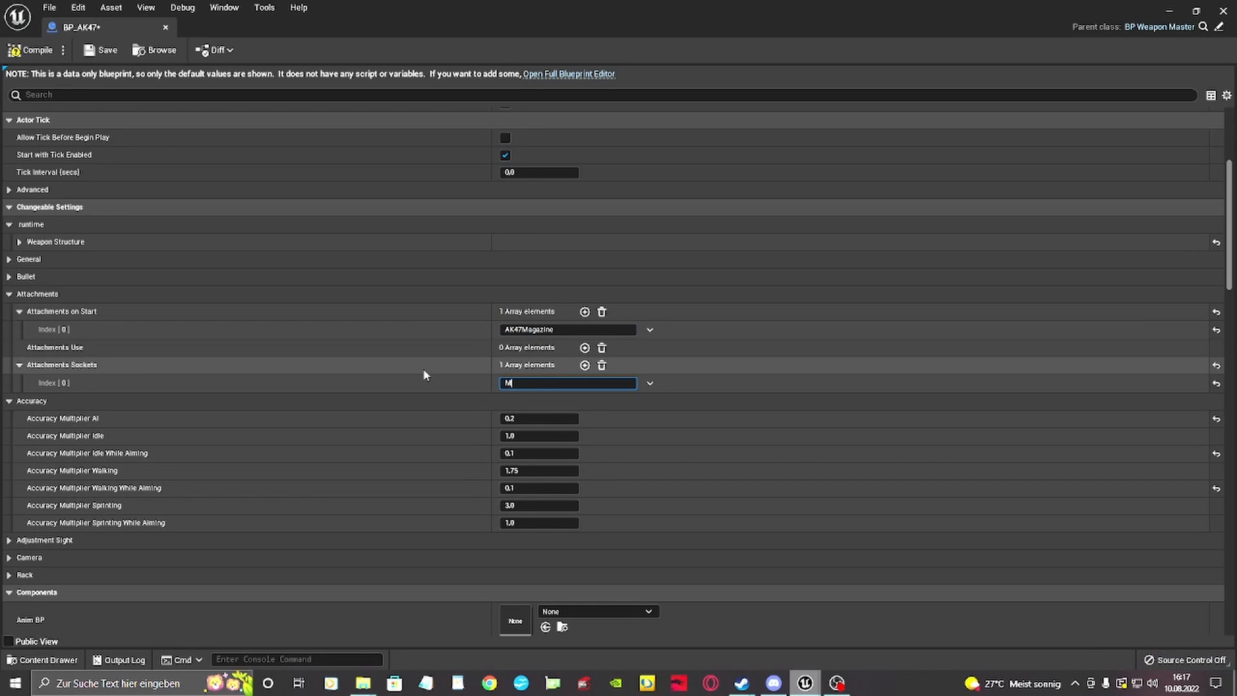
text(agazine)
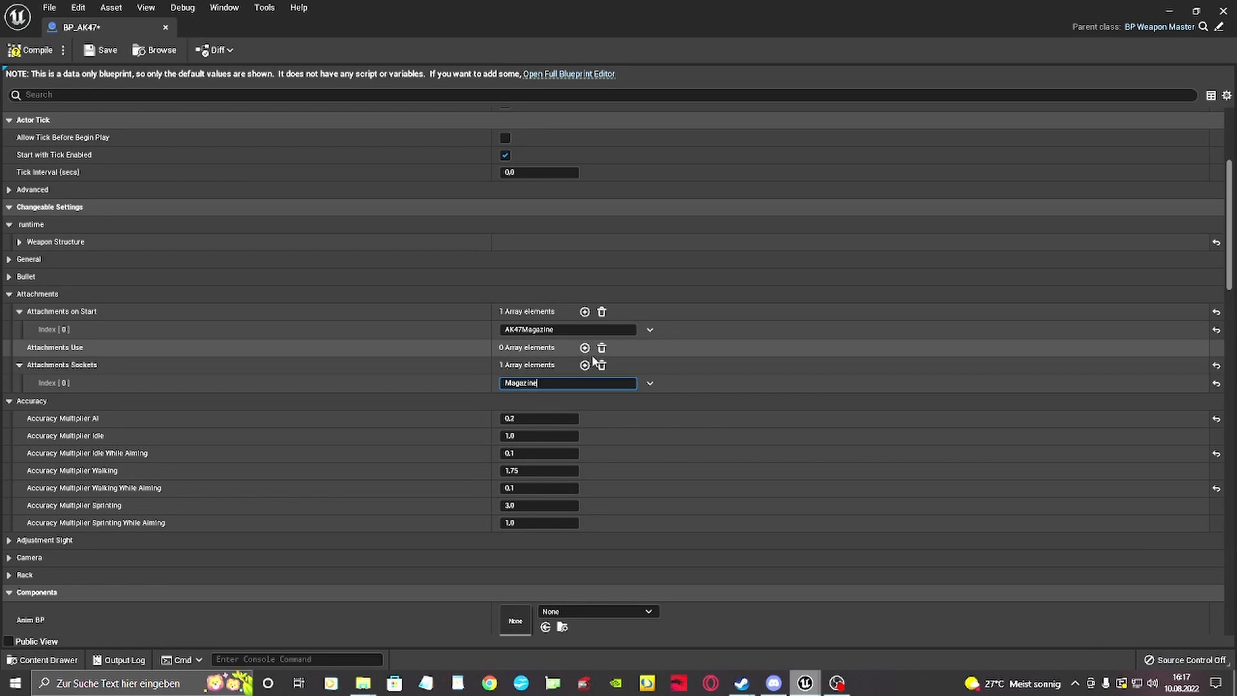
click(584, 365)
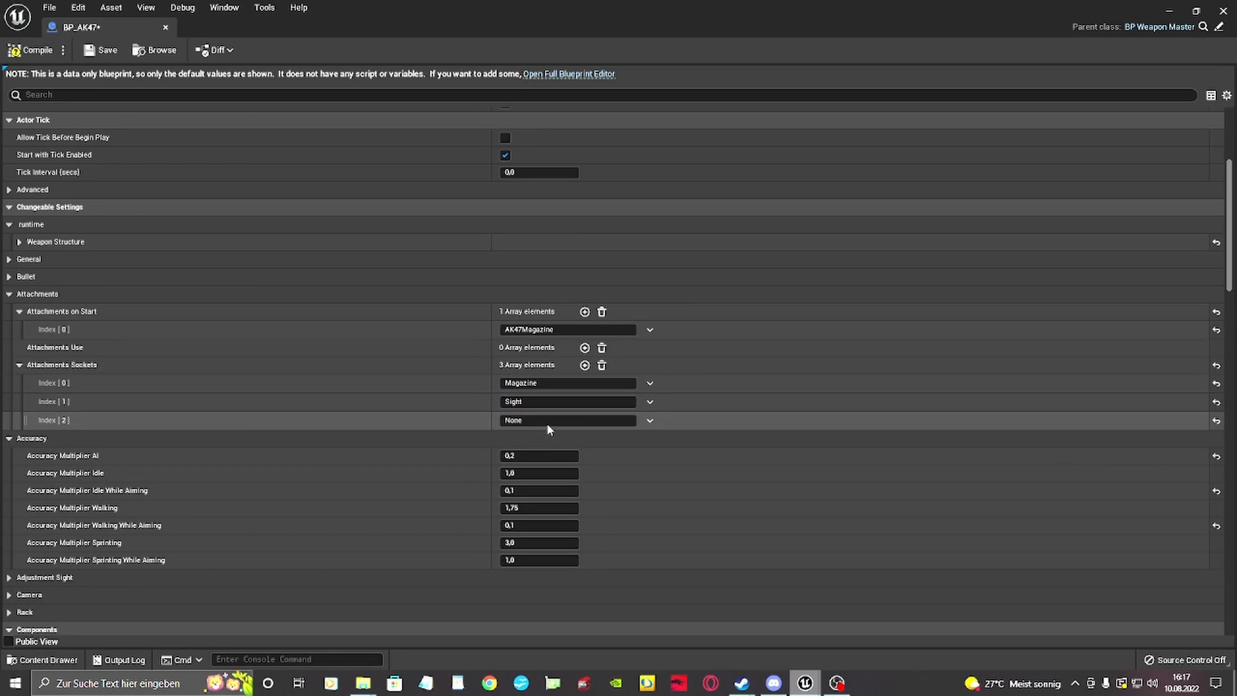
mouse_move(585, 311)
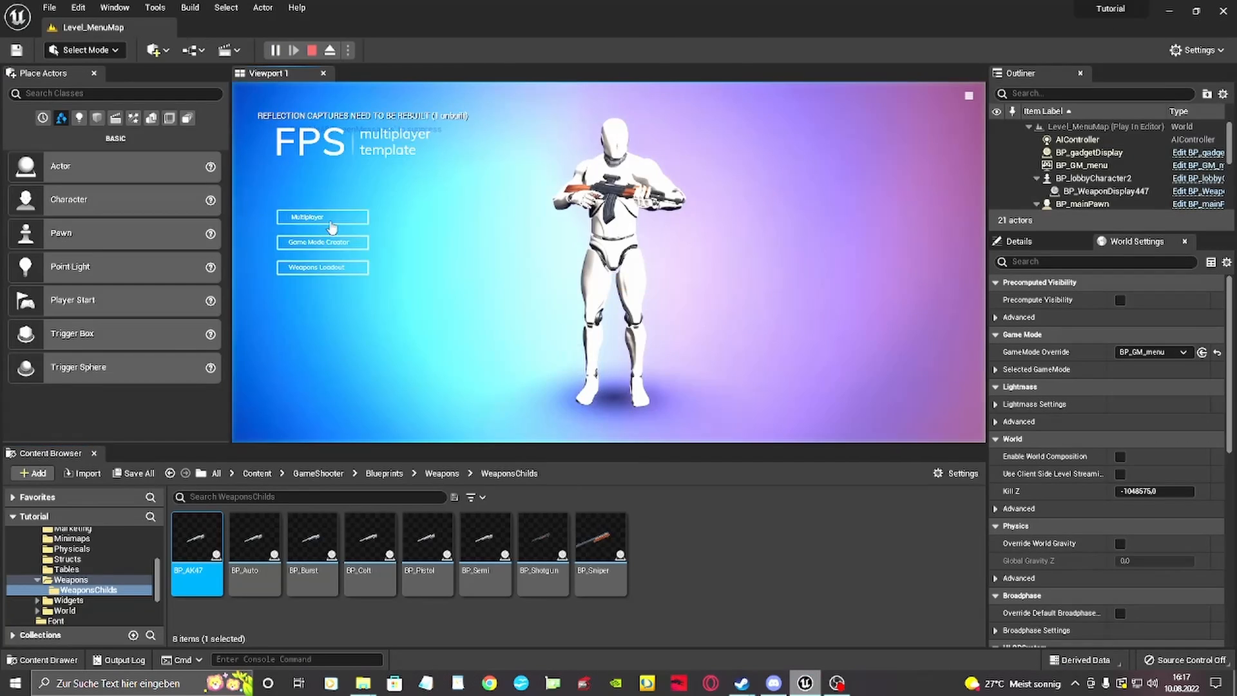
Open Weapons Loadout in the running menu to view the AK47
click(322, 266)
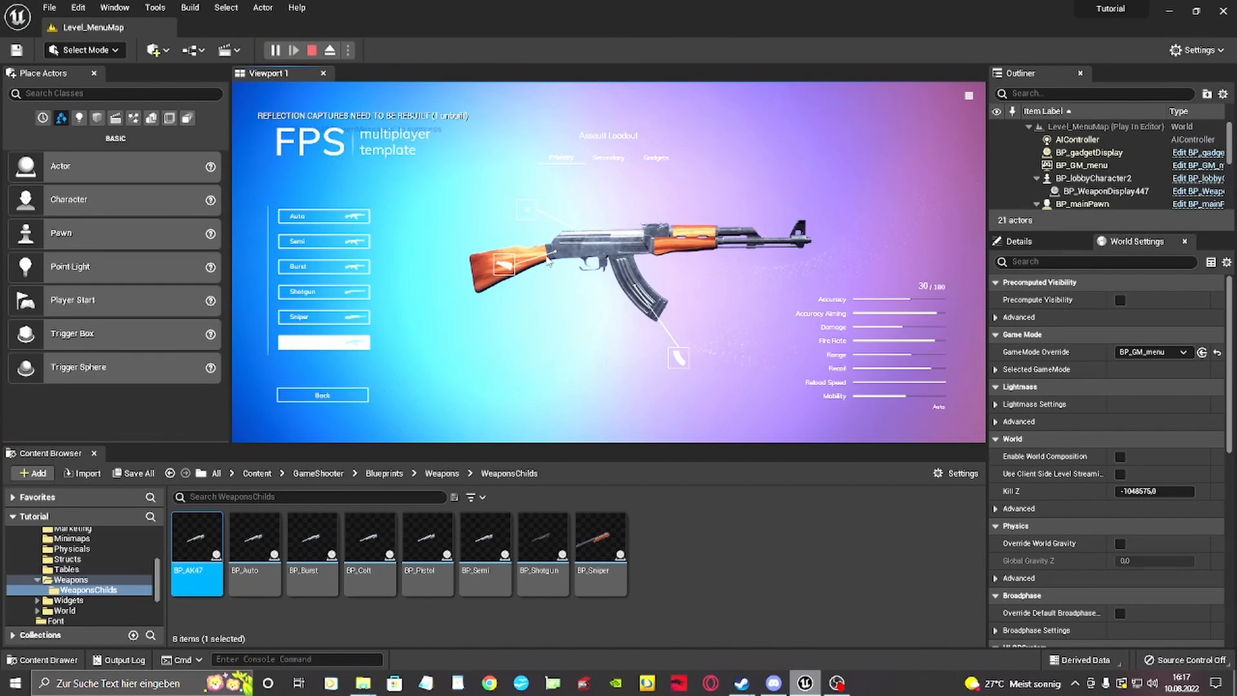
mouse_move(799, 242)
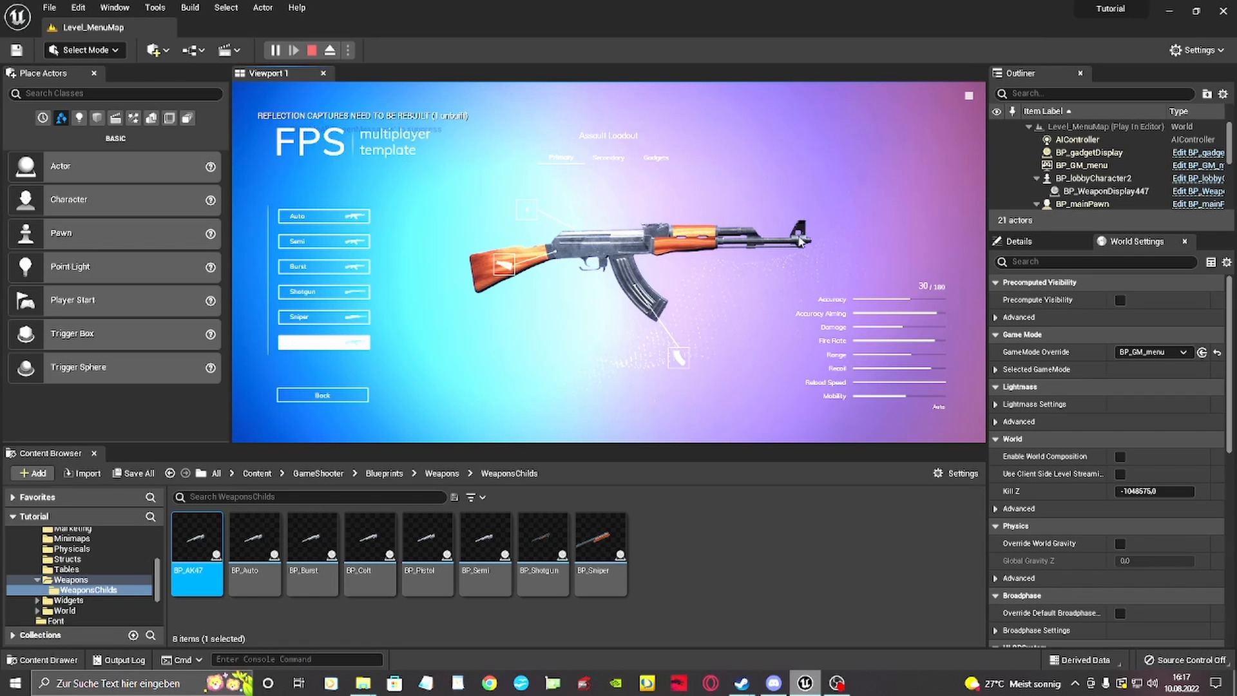